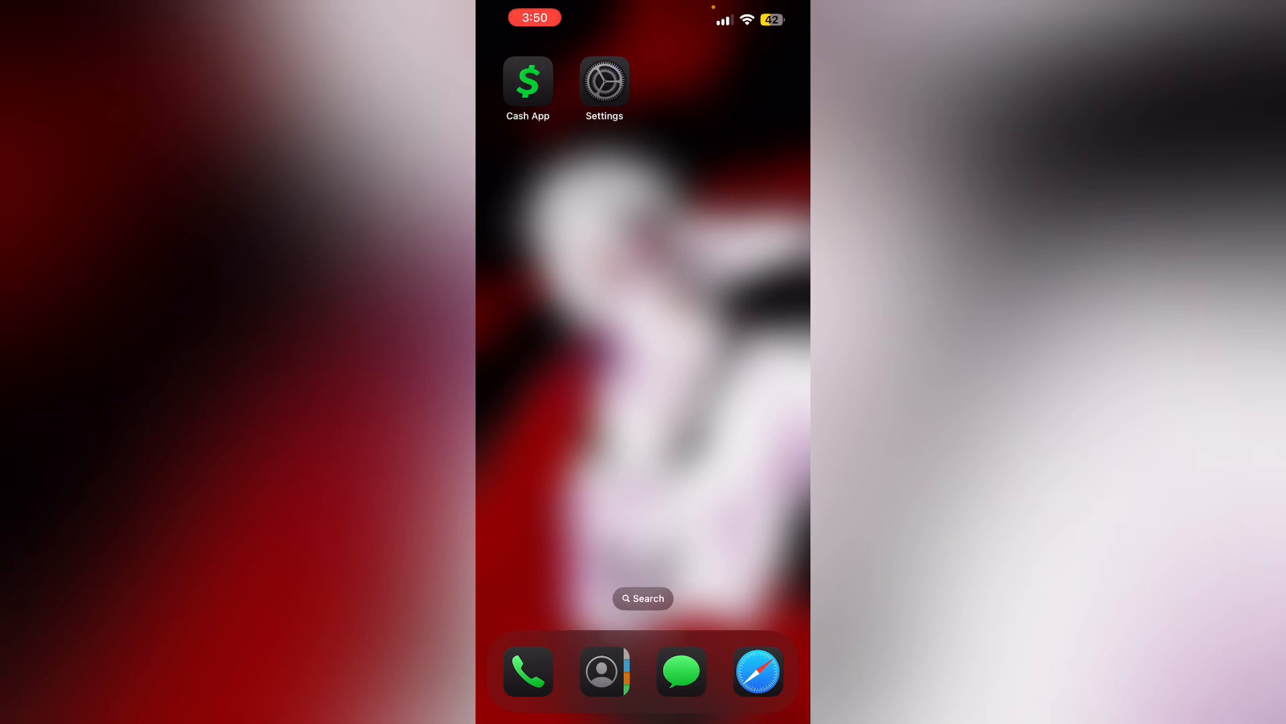
Launch Cash App and open the profile page showing account and settings options.
click(527, 84)
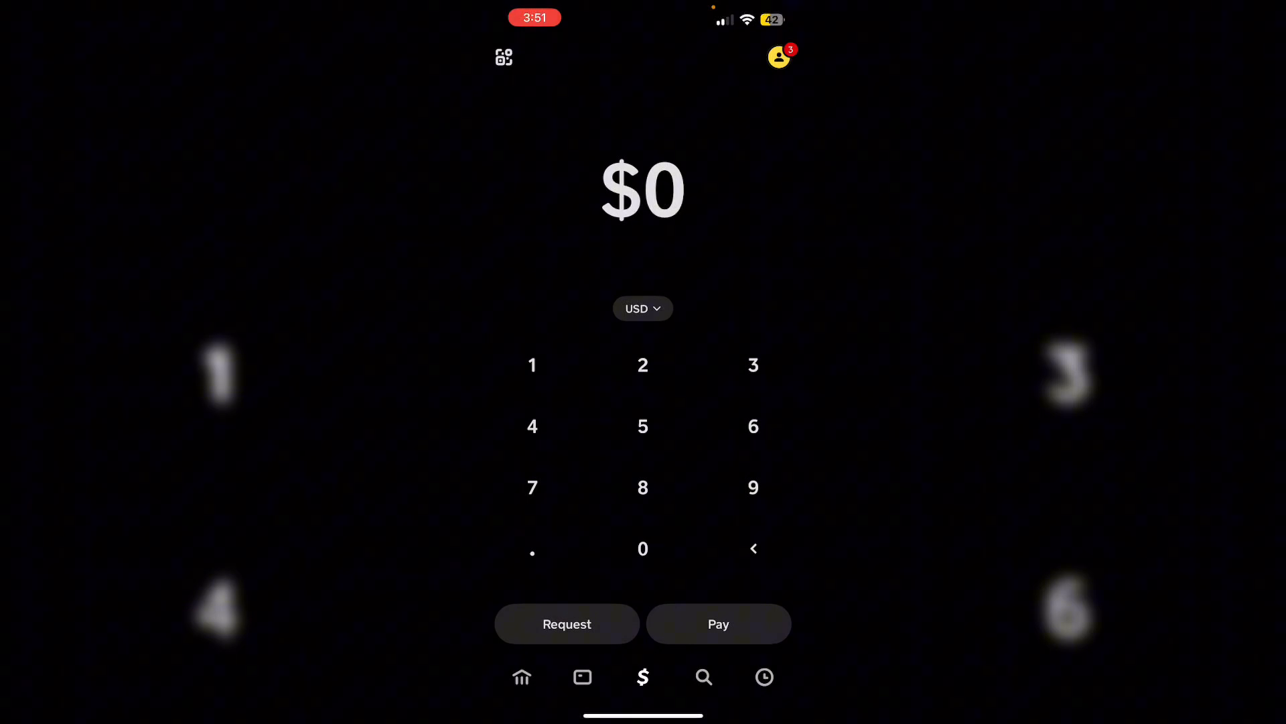
click(778, 56)
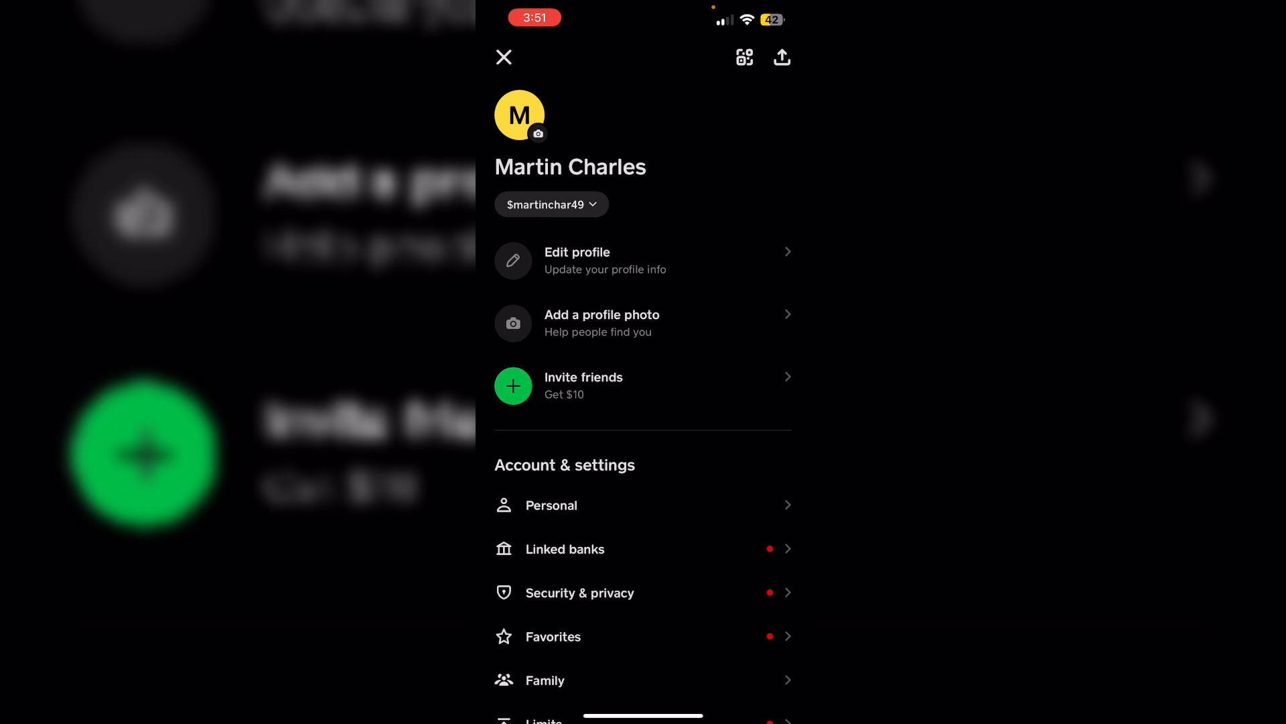